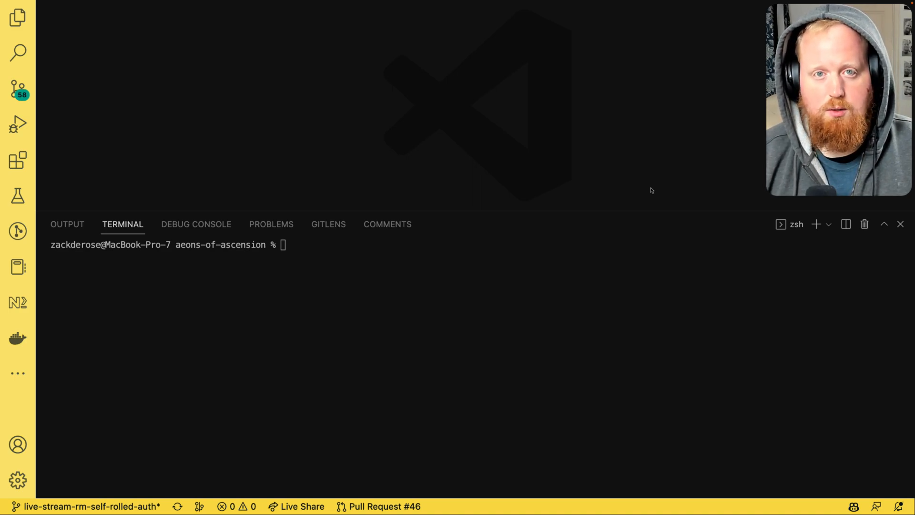
- Run 'npx nx run-many --target=test' to test all 24 projects in the workspace
text(np)
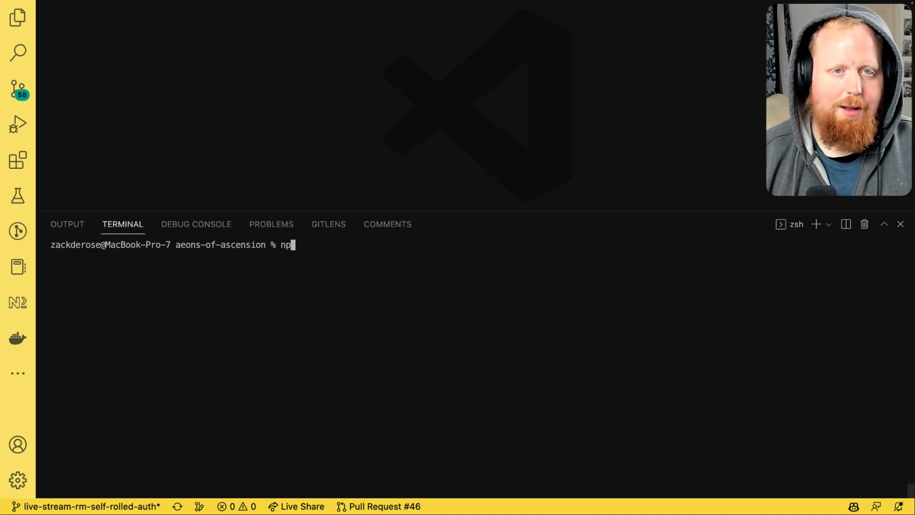
text(x nx run-many --target=test)
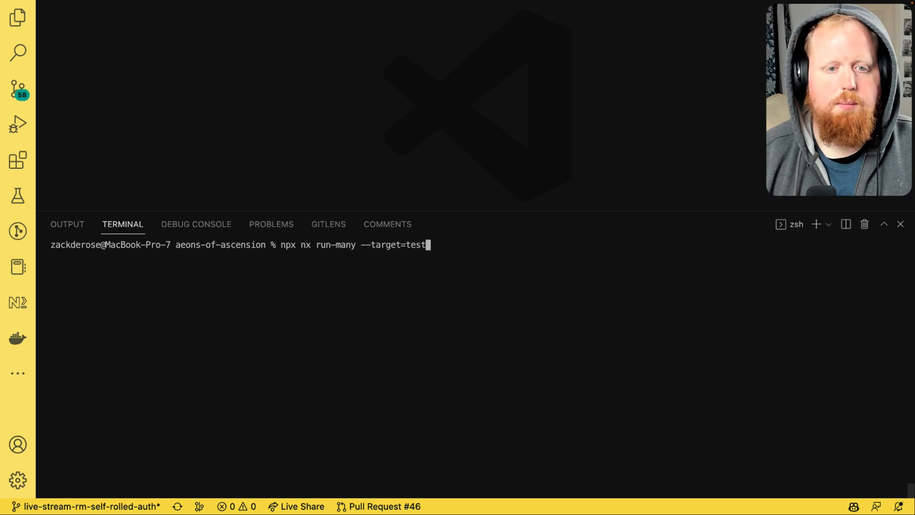
key(Return)
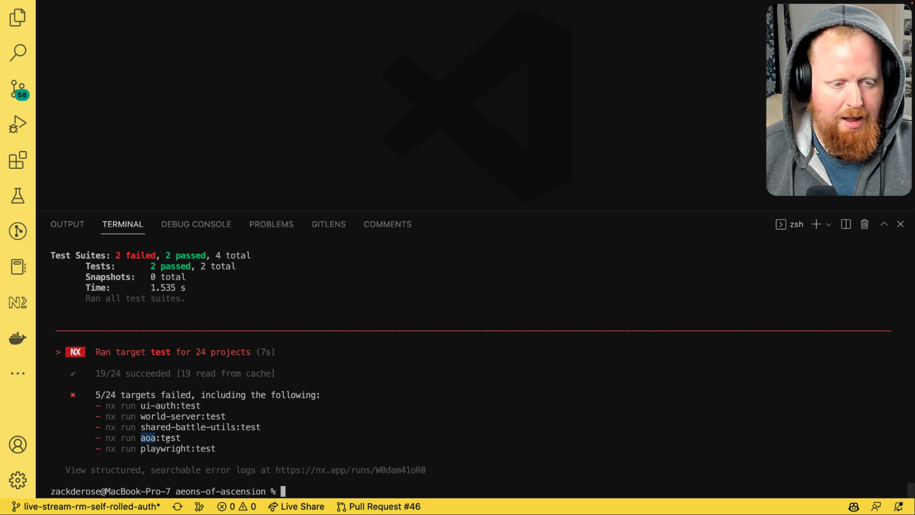
mouse_move(193, 438)
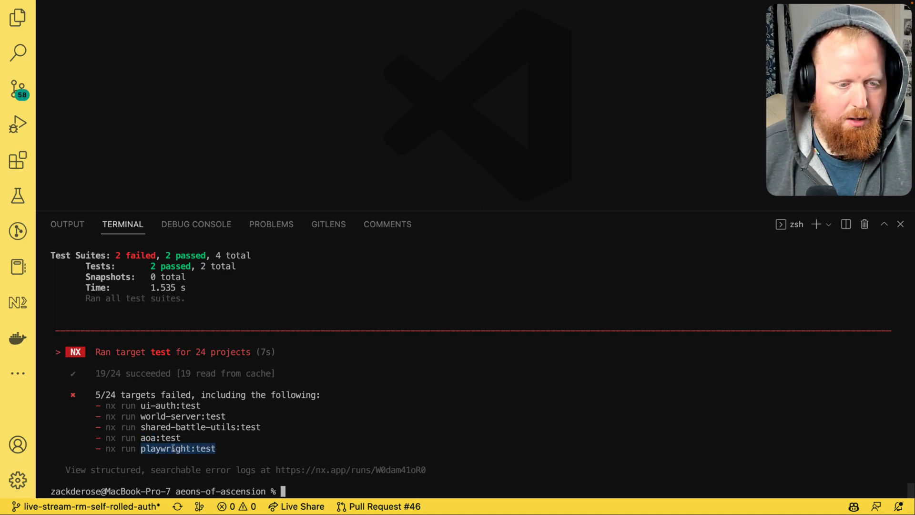
- Scroll the terminal to review the Playwright type errors, then return to the 5-of-24 failed summary
scroll(up, 3)
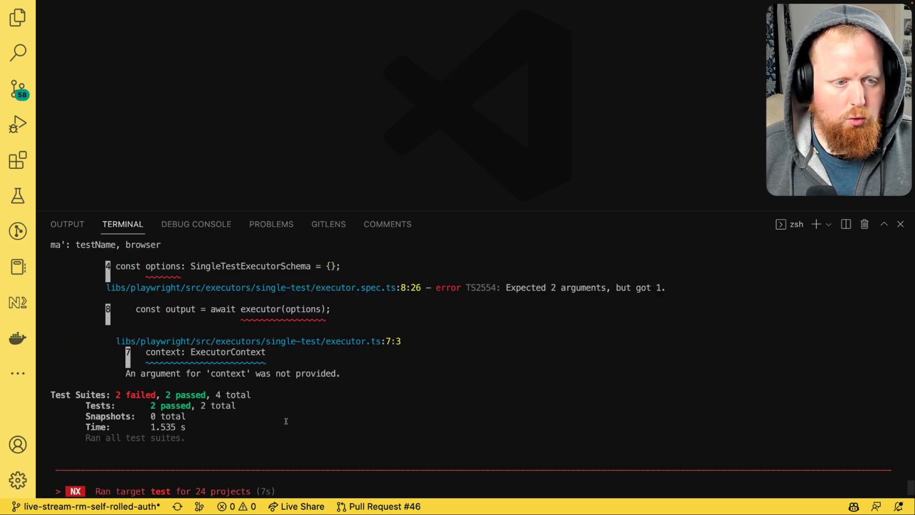
scroll(up, 3)
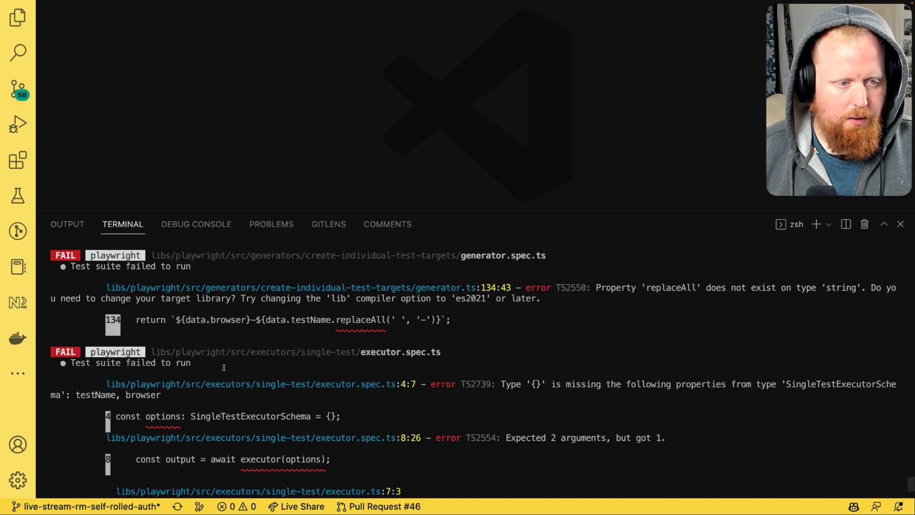
scroll(down, 3)
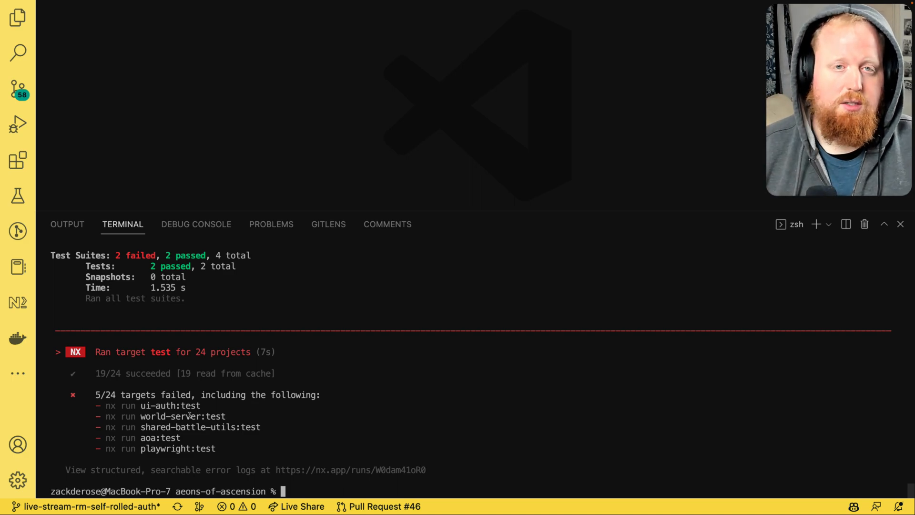
mouse_move(375, 470)
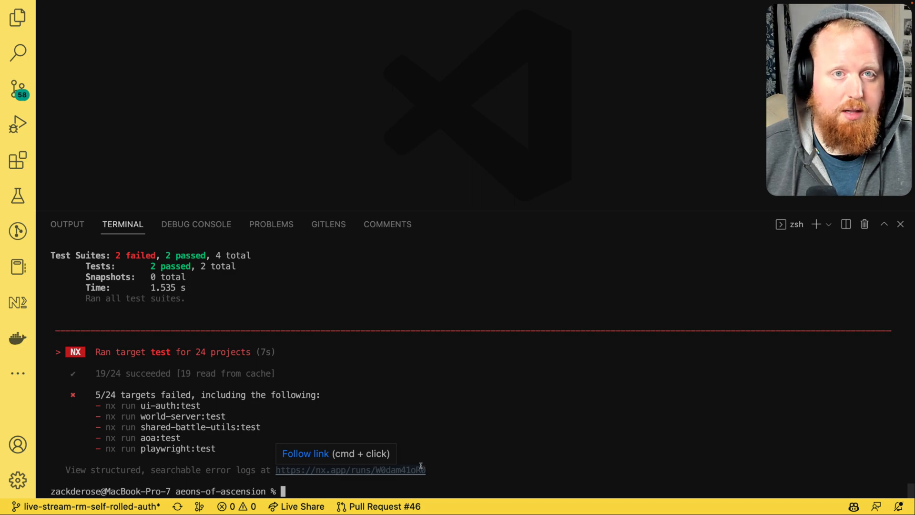
mouse_move(385, 469)
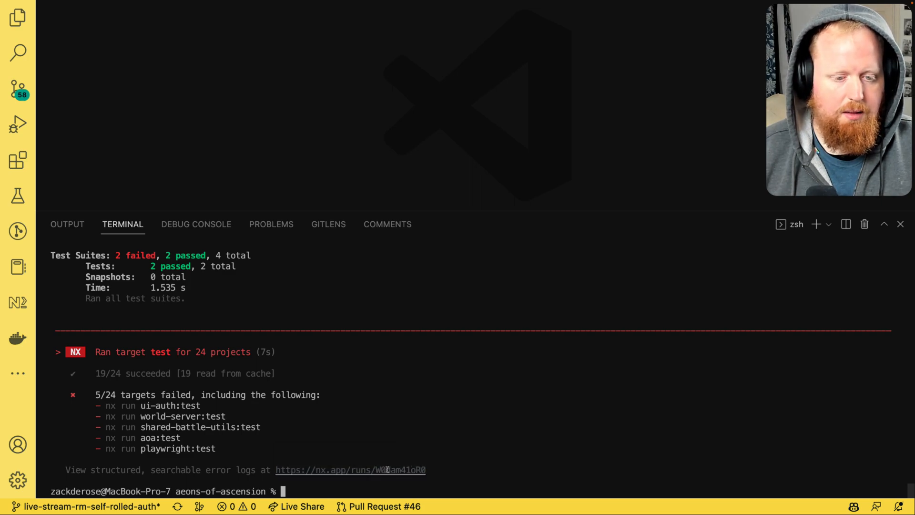
mouse_move(385, 469)
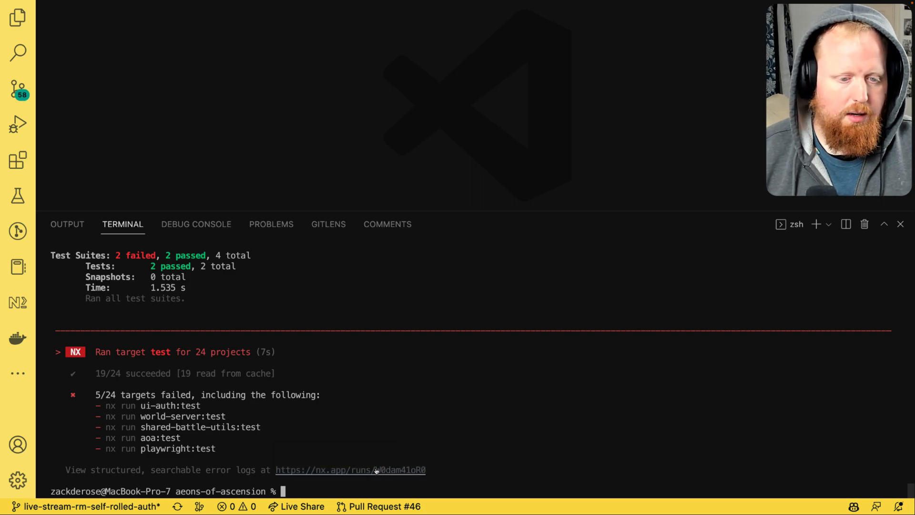
- Follow the nx.app run link and scroll the Run Details page to its Tasks list
click(350, 470)
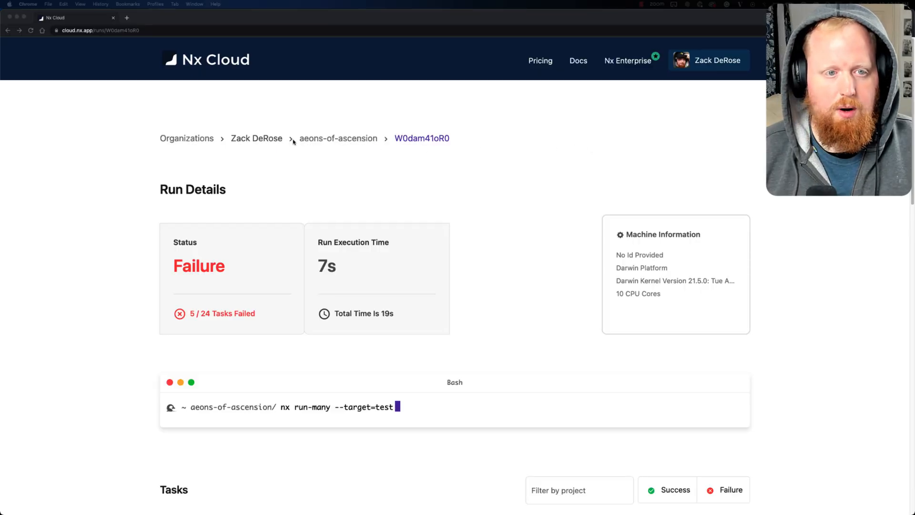
mouse_move(403, 168)
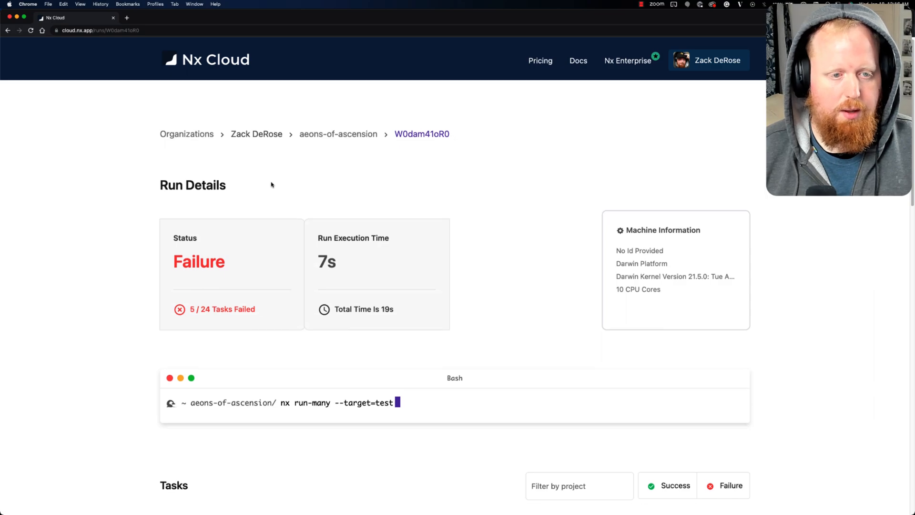
scroll(down, 3)
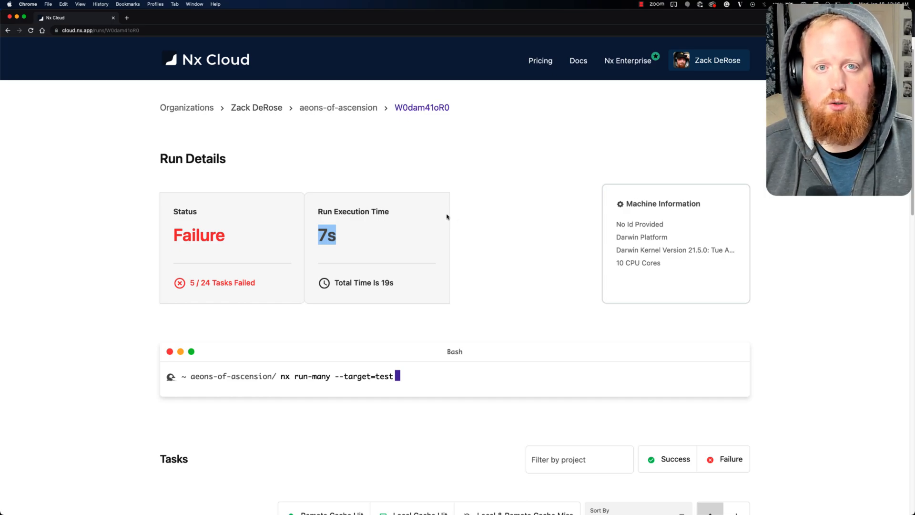
mouse_move(334, 282)
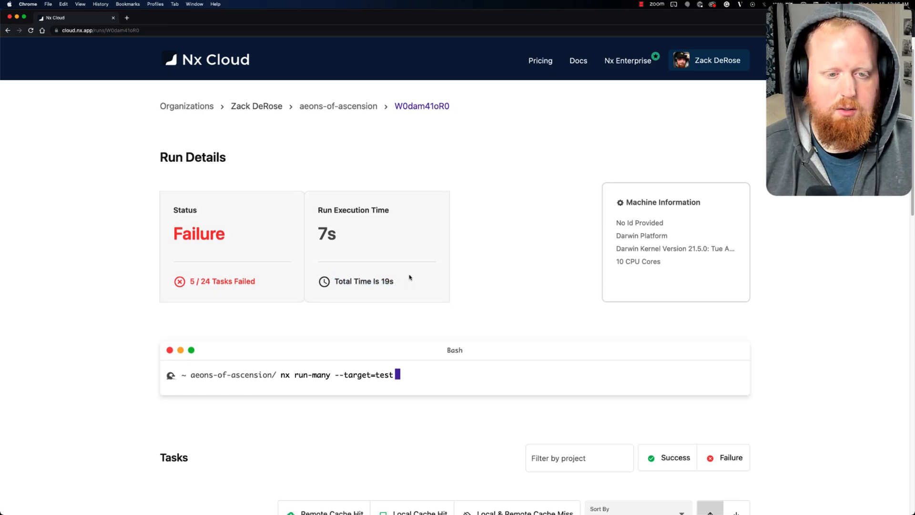
scroll(down, 3)
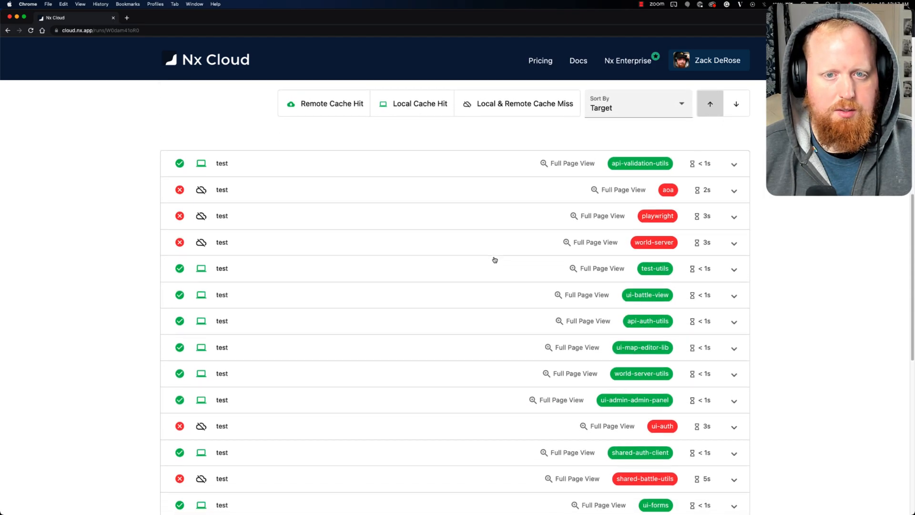
scroll(up, 3)
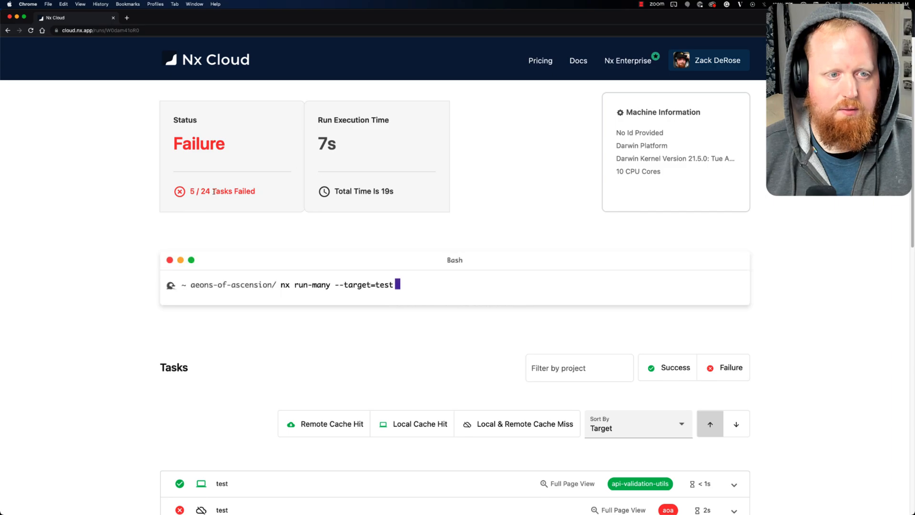
scroll(down, 3)
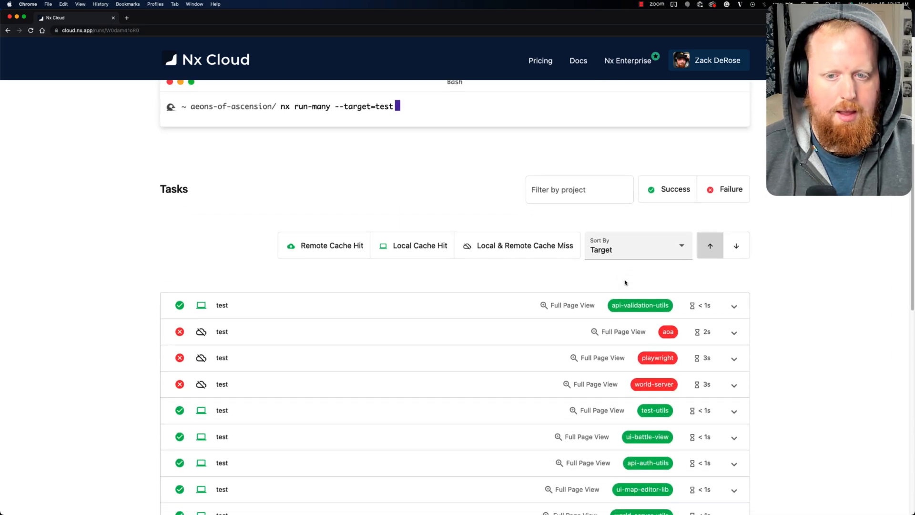
scroll(up, 3)
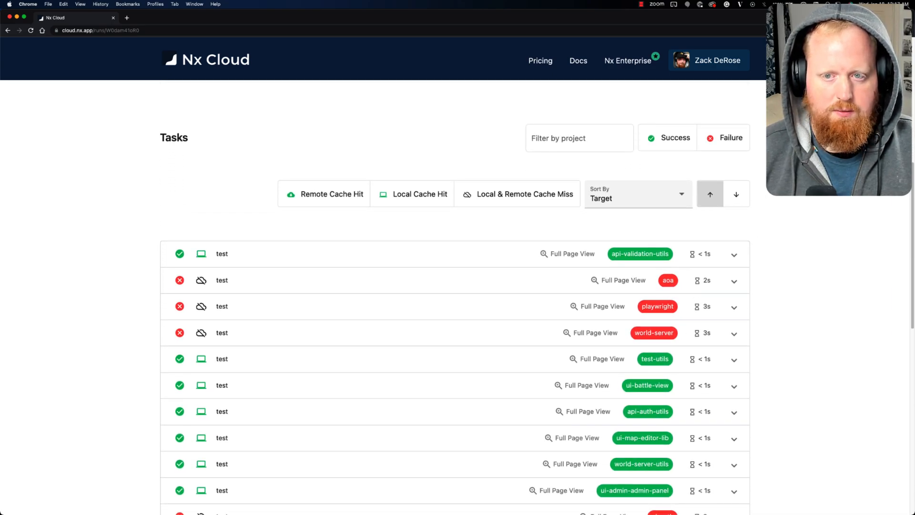
- Filter to failed tasks and expand shared-battle-utils to read its burn.move.spec failure log
click(723, 137)
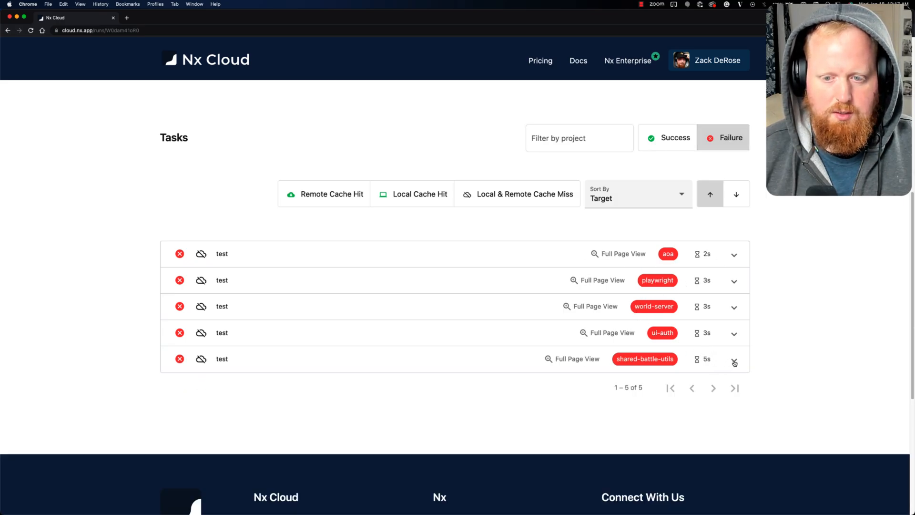
click(734, 360)
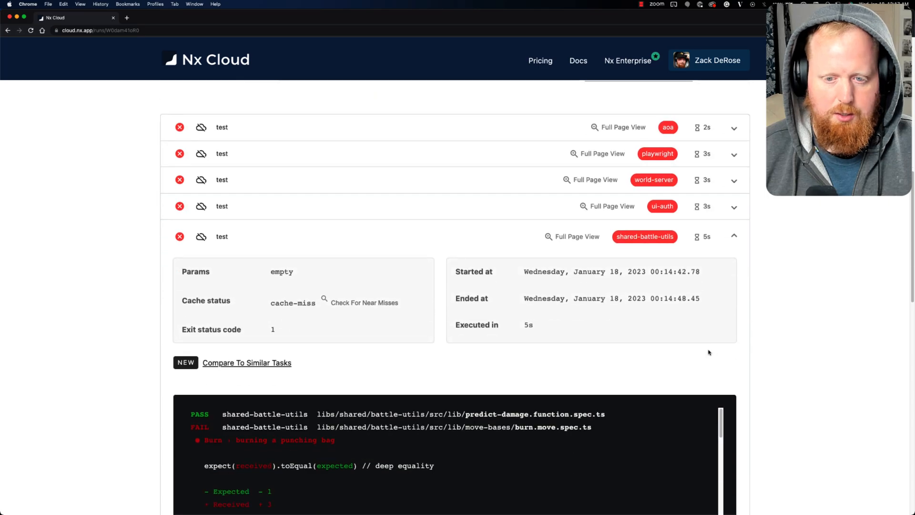
scroll(down, 3)
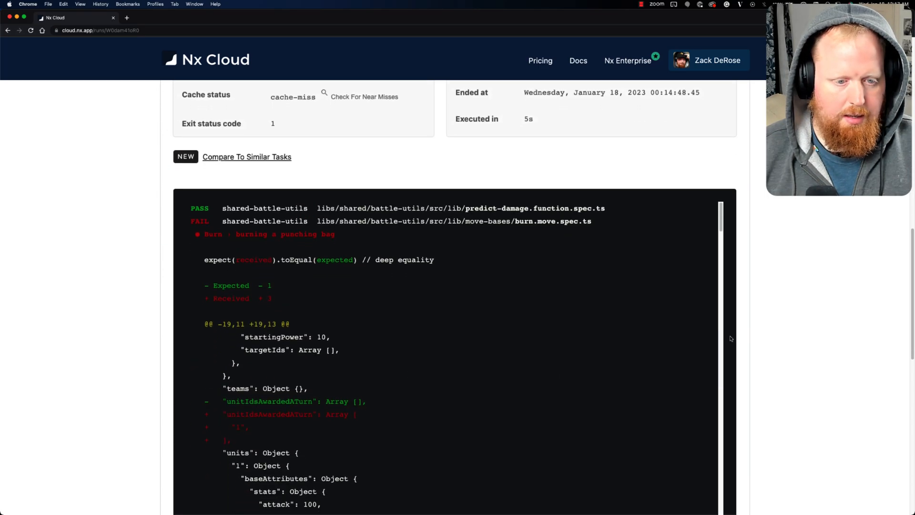
scroll(down, 3)
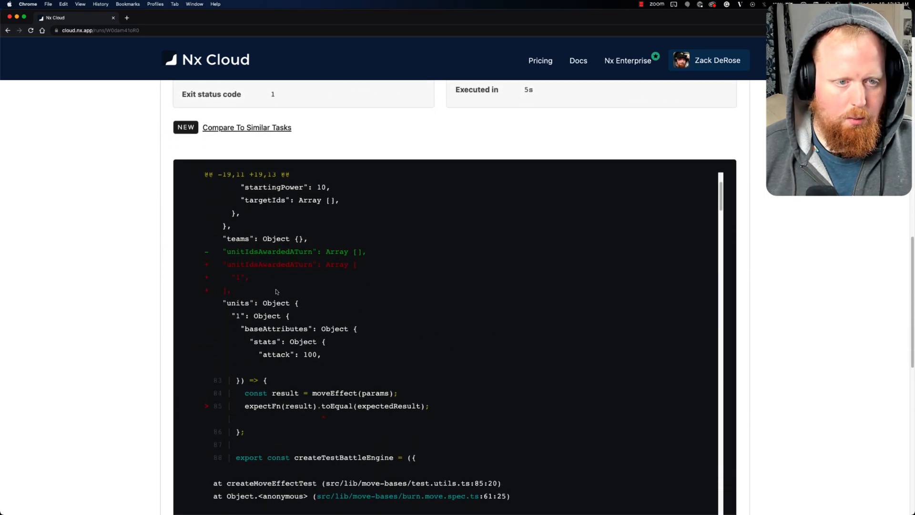
scroll(up, 3)
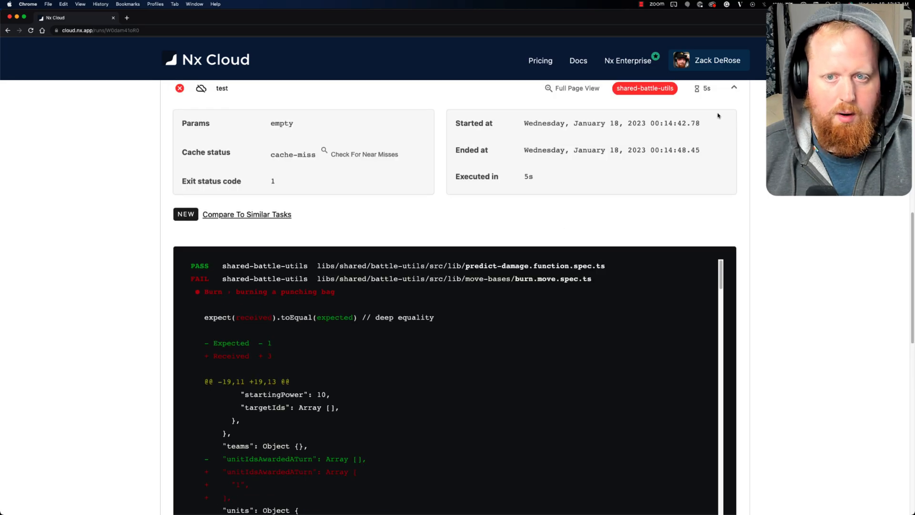
- Collapse shared-battle-utils and expand ui-auth to reveal its supabaseUrl TypeError
click(734, 87)
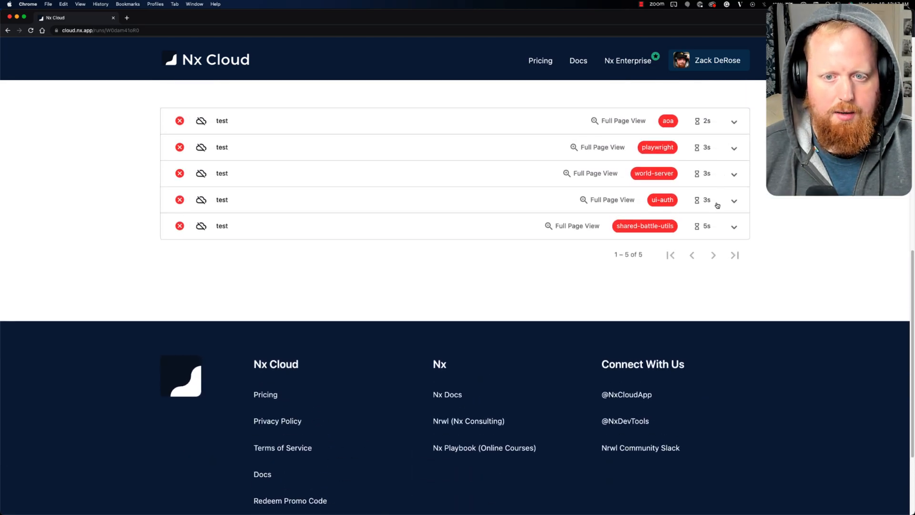
click(734, 203)
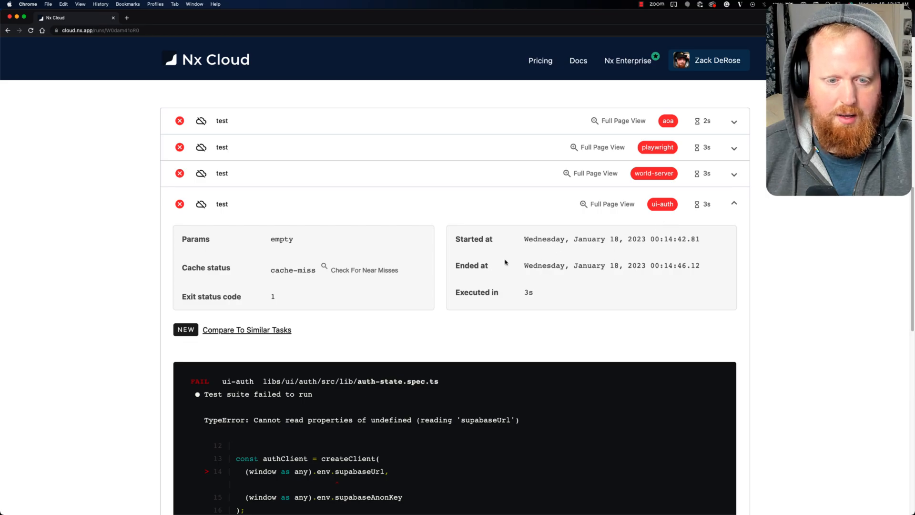
scroll(down, 3)
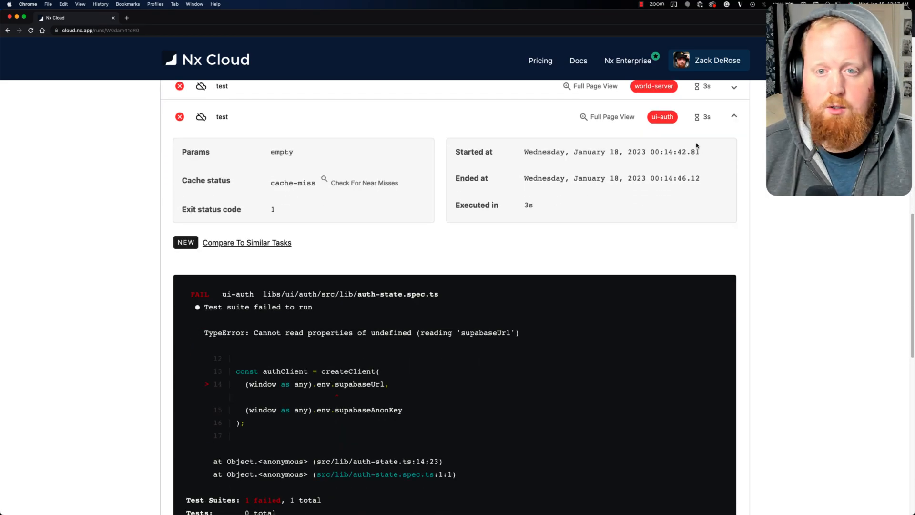
mouse_move(612, 116)
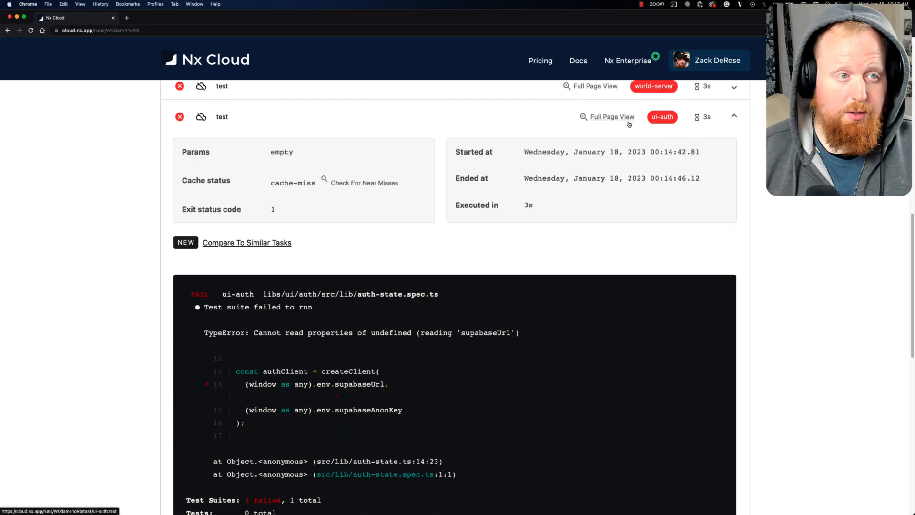
- View the ui-auth:test task in Full Page View, then switch to GitHub pull request #46
click(612, 116)
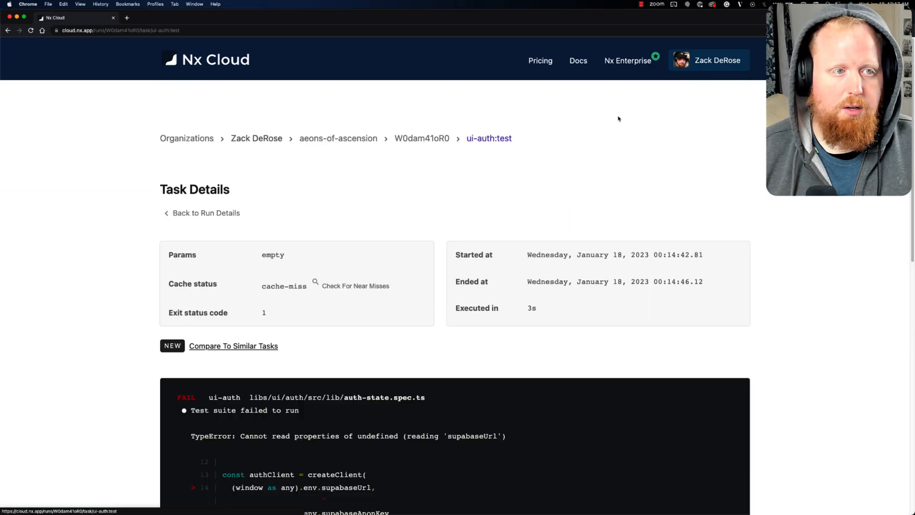
scroll(down, 3)
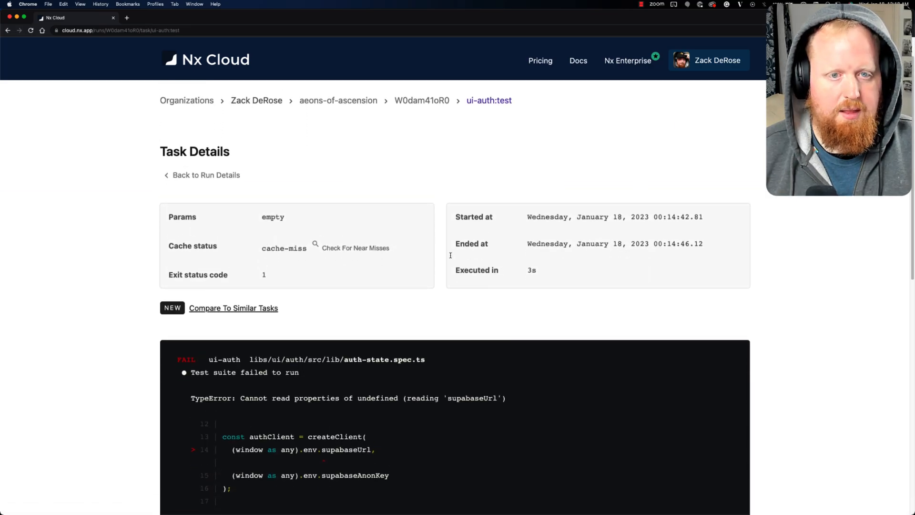
double_click(488, 100)
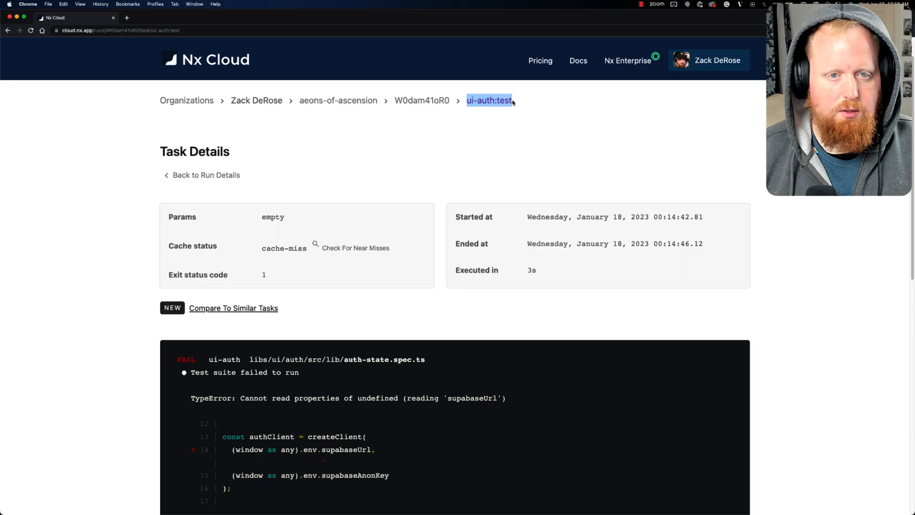
click(157, 17)
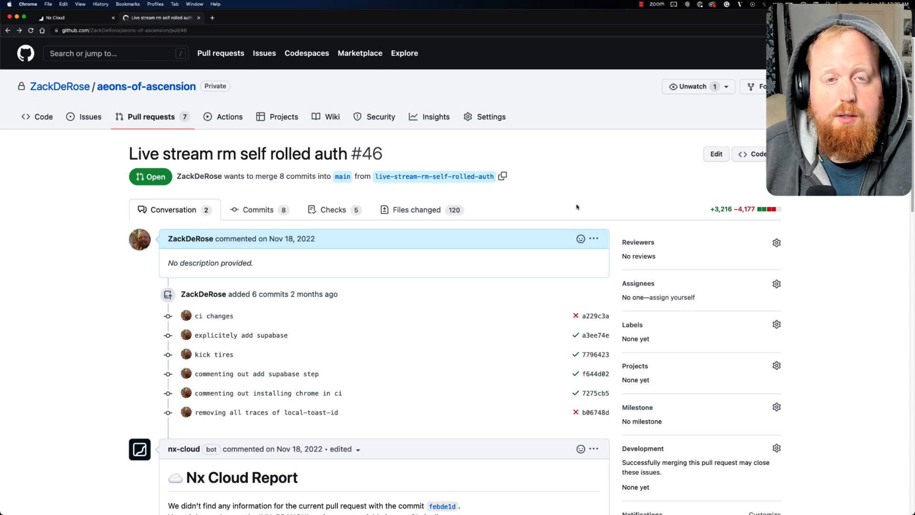
- Scroll PR #46 to the latest nx-cloud bot report for commit dc863a3
scroll(down, 3)
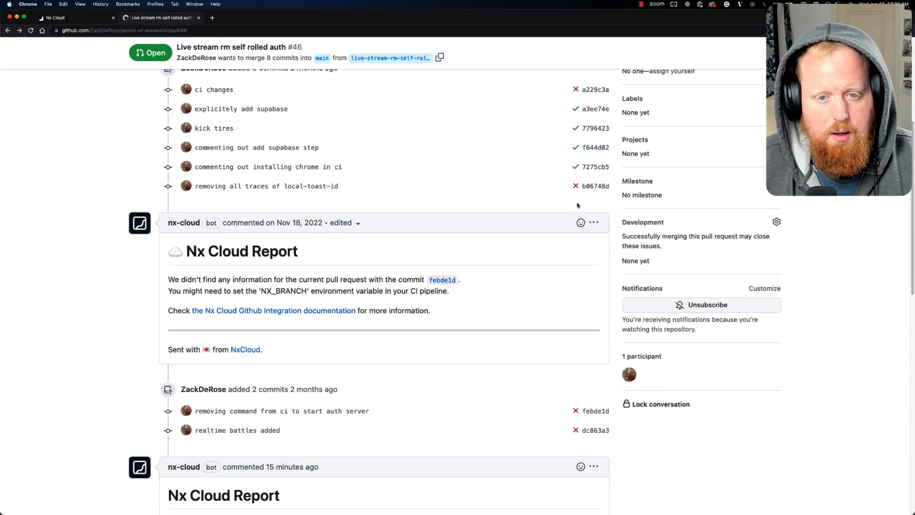
scroll(down, 3)
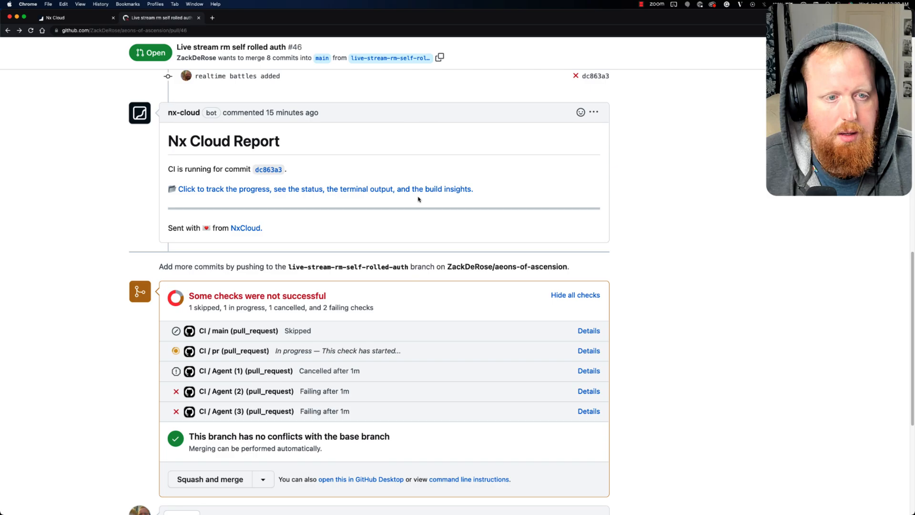
mouse_move(192, 143)
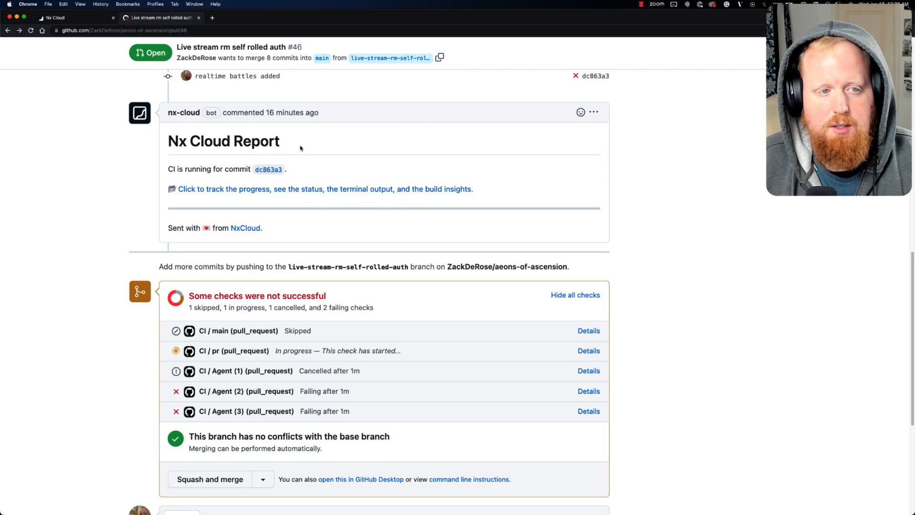
mouse_move(286, 141)
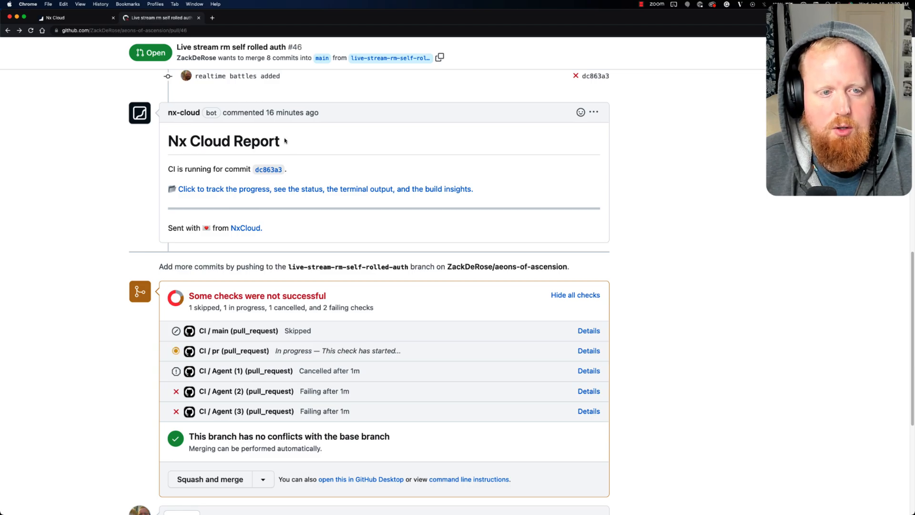
mouse_move(326, 189)
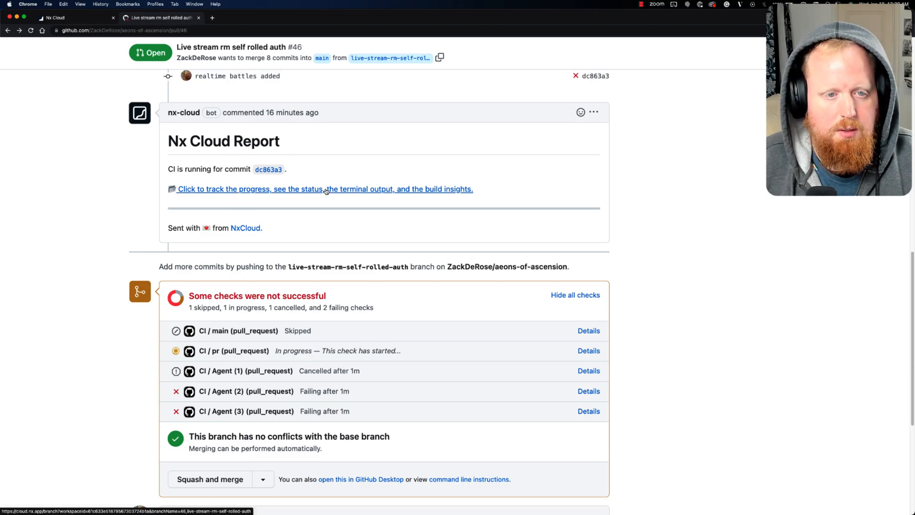
- Follow the report's CI run link and expand the passing ui-forms test to show its remote-cache-hit log
click(325, 189)
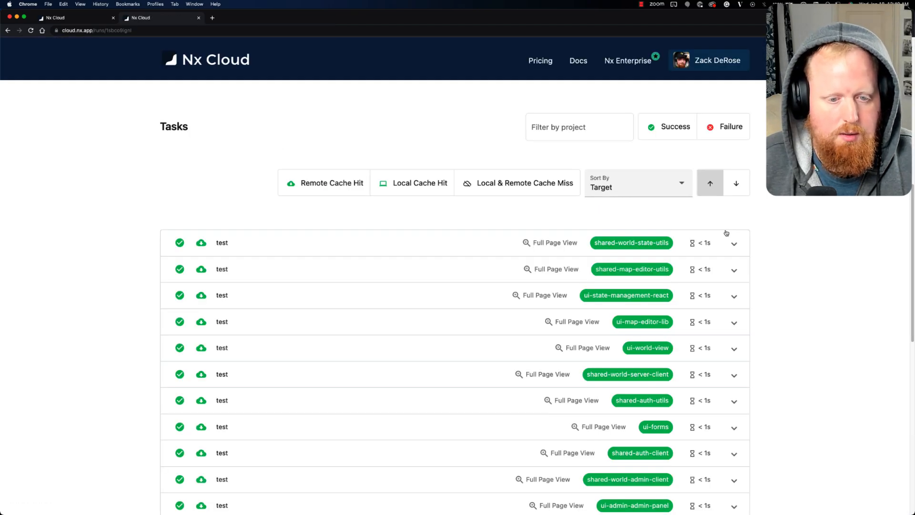
mouse_move(716, 315)
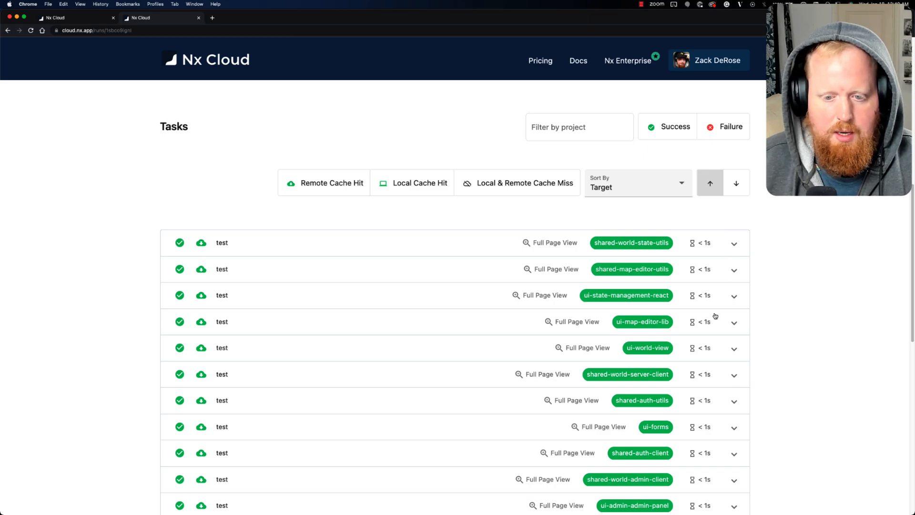
click(734, 427)
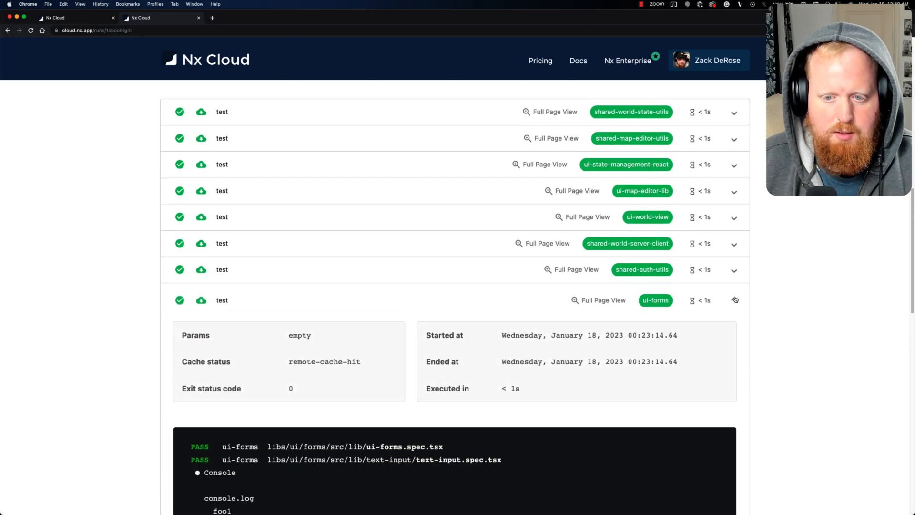
scroll(down, 3)
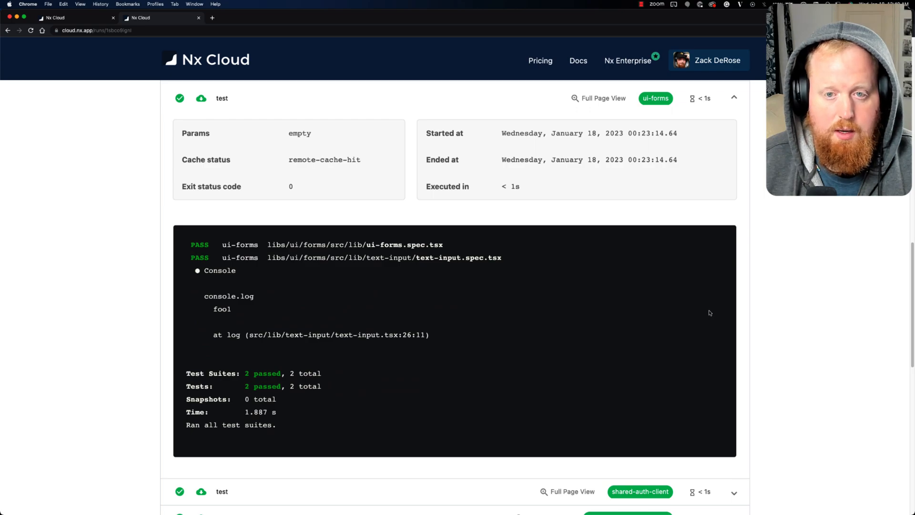
scroll(down, 3)
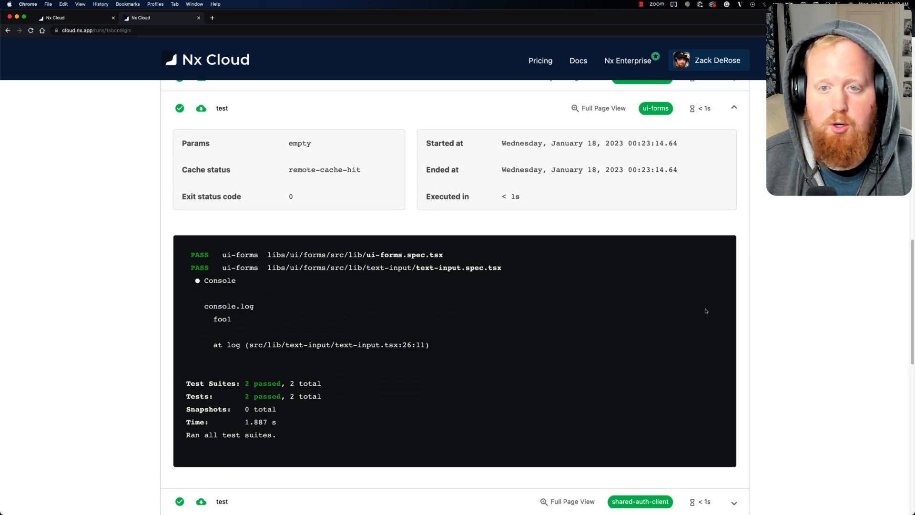
mouse_move(603, 108)
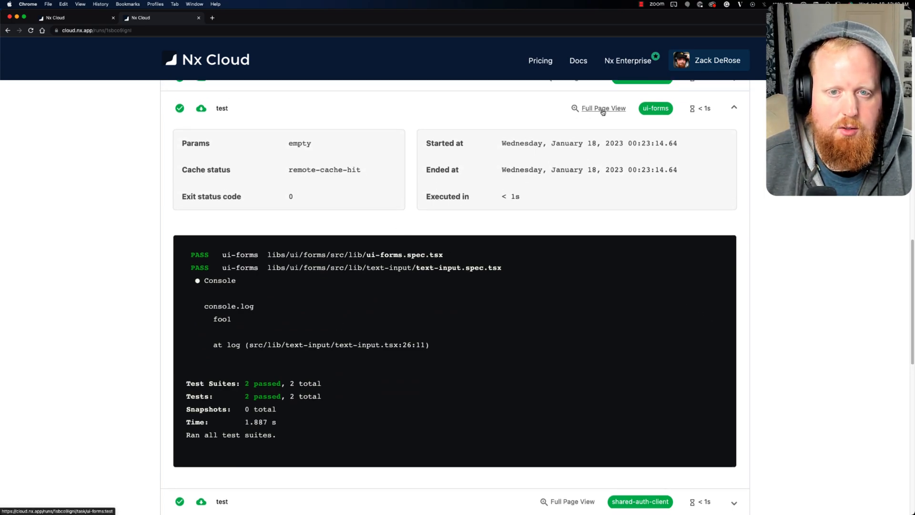